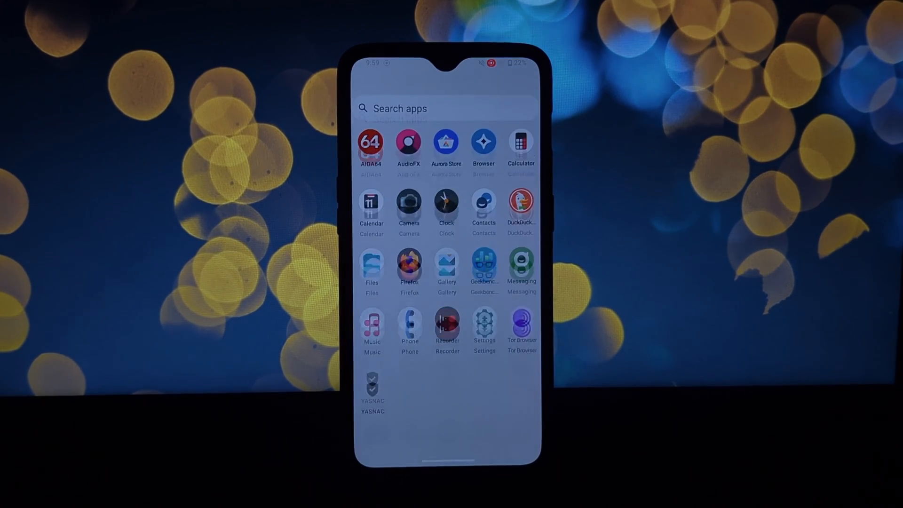
- Launch Settings from the app drawer and briefly view Network & internet before returning to the main list
click(483, 323)
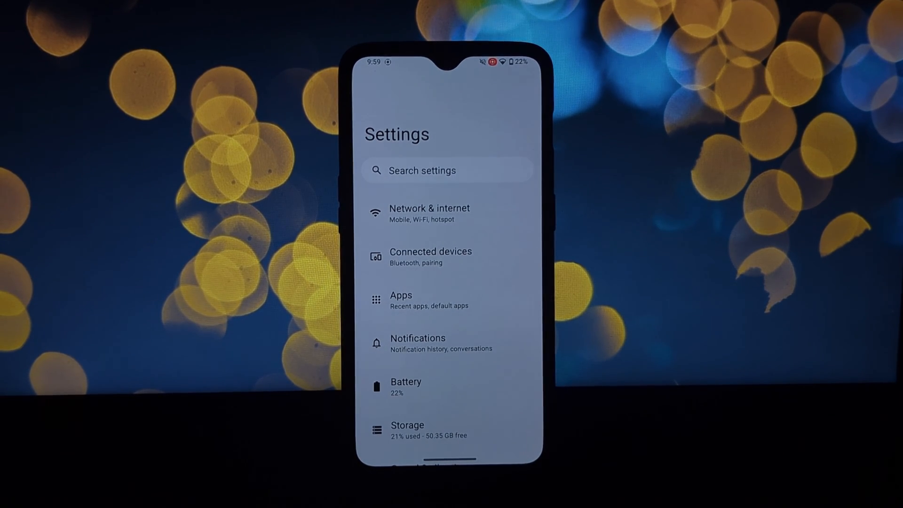
click(429, 212)
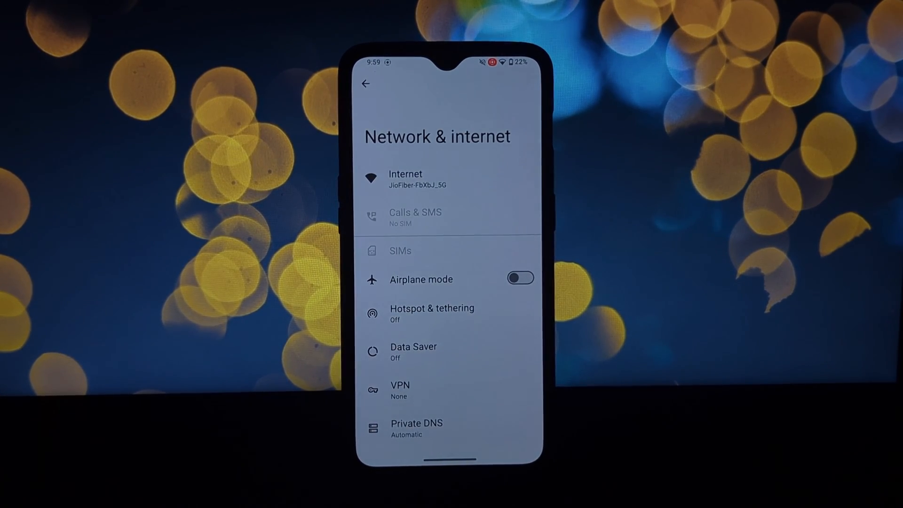
click(416, 428)
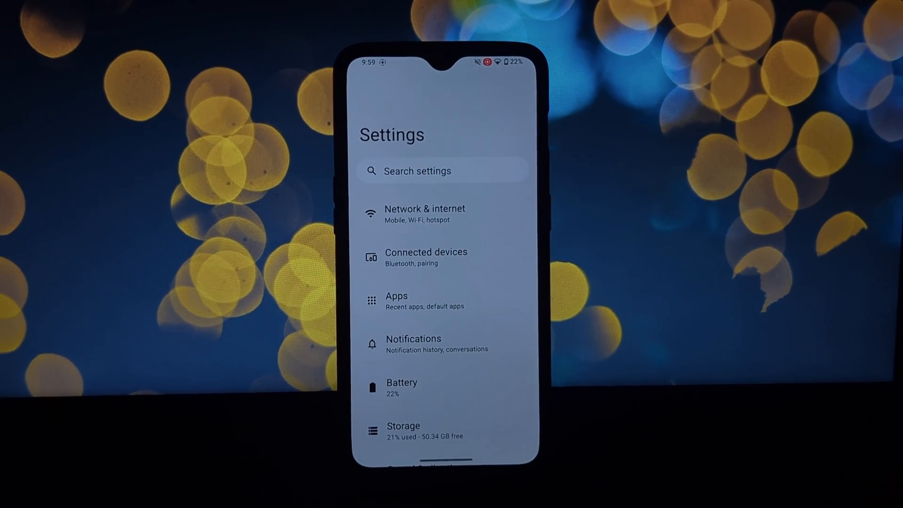
click(397, 300)
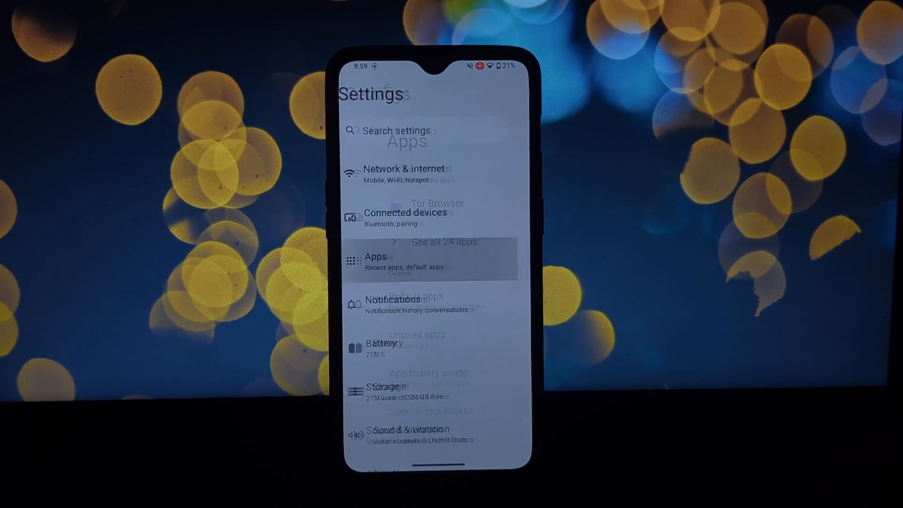
click(404, 263)
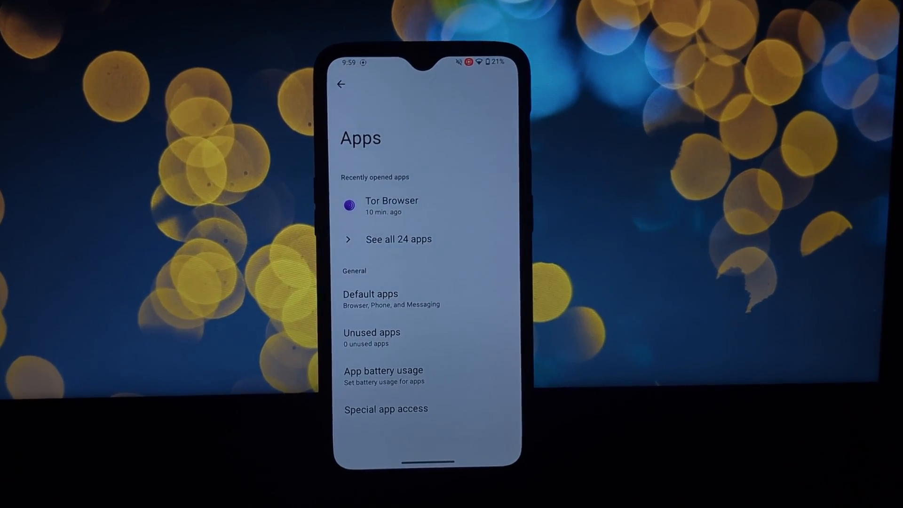
click(386, 409)
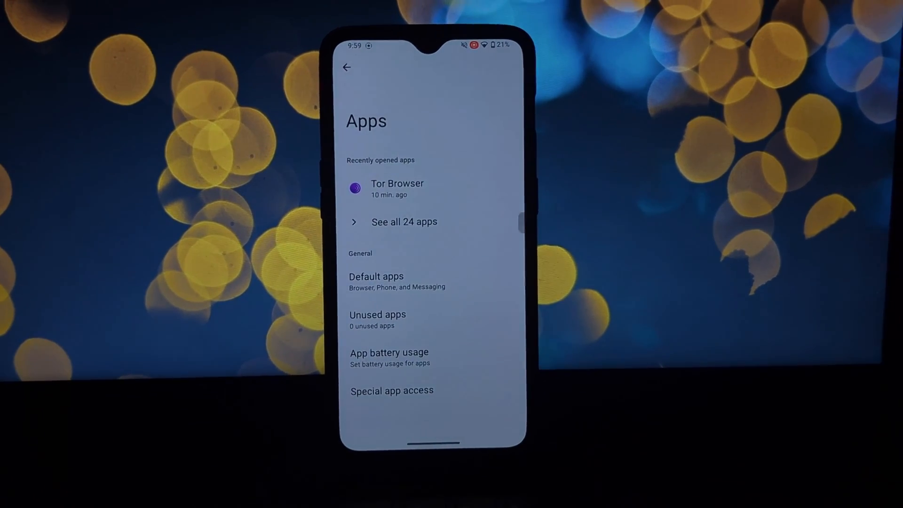
click(347, 67)
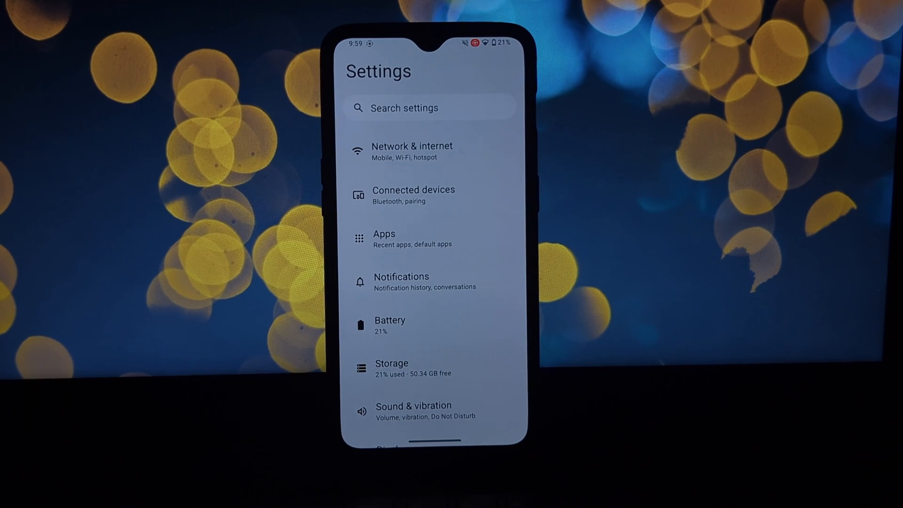
click(401, 281)
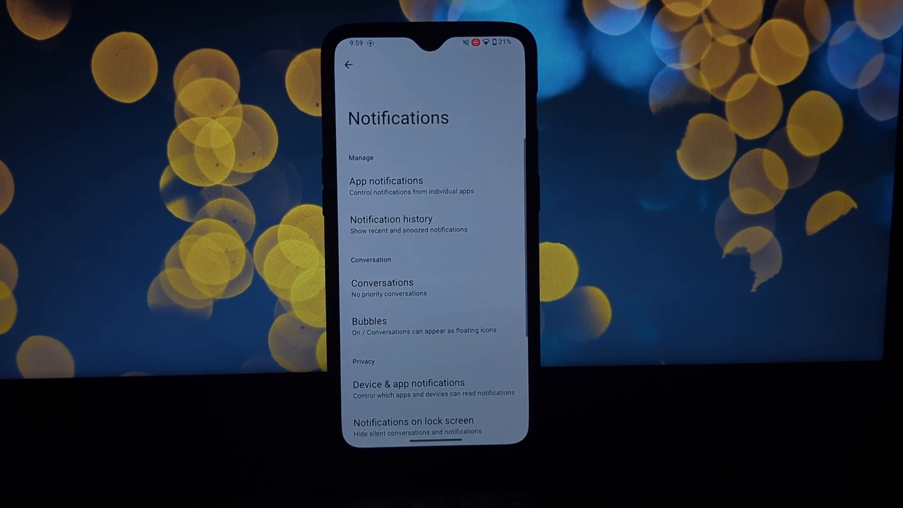
scroll(down, 3)
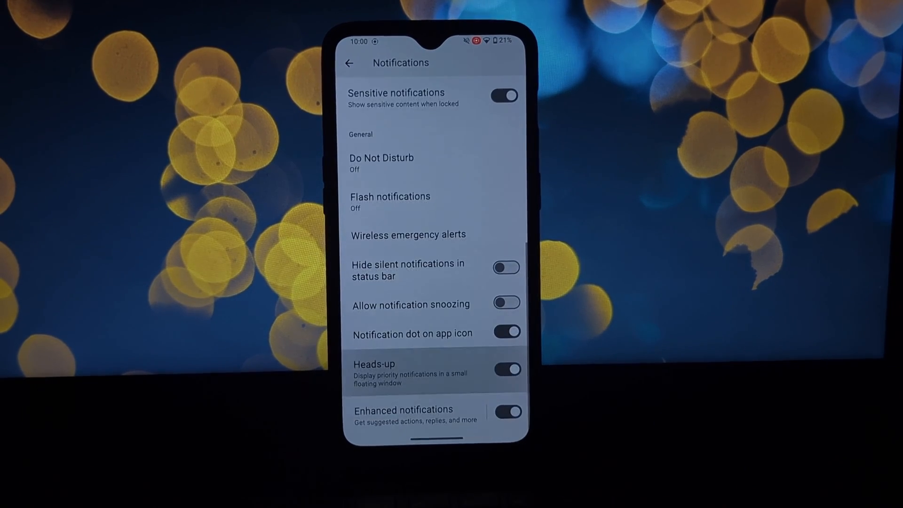
click(348, 63)
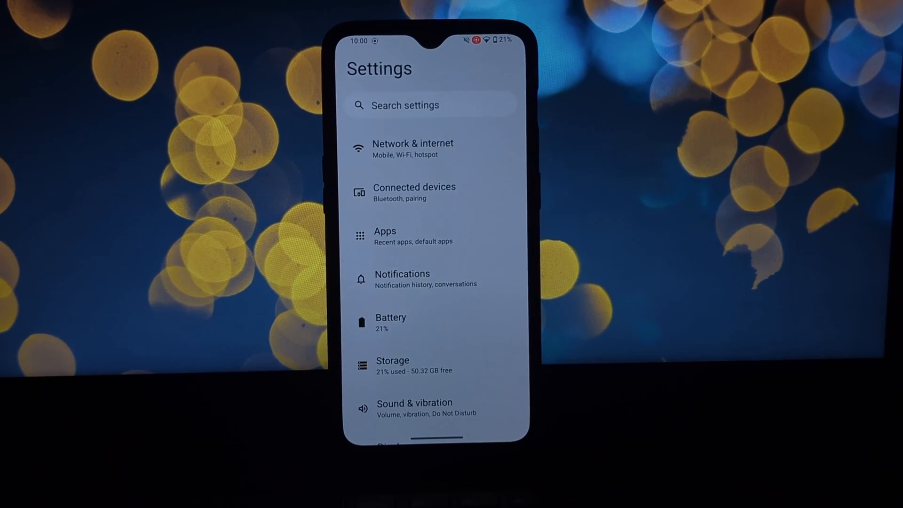
click(392, 317)
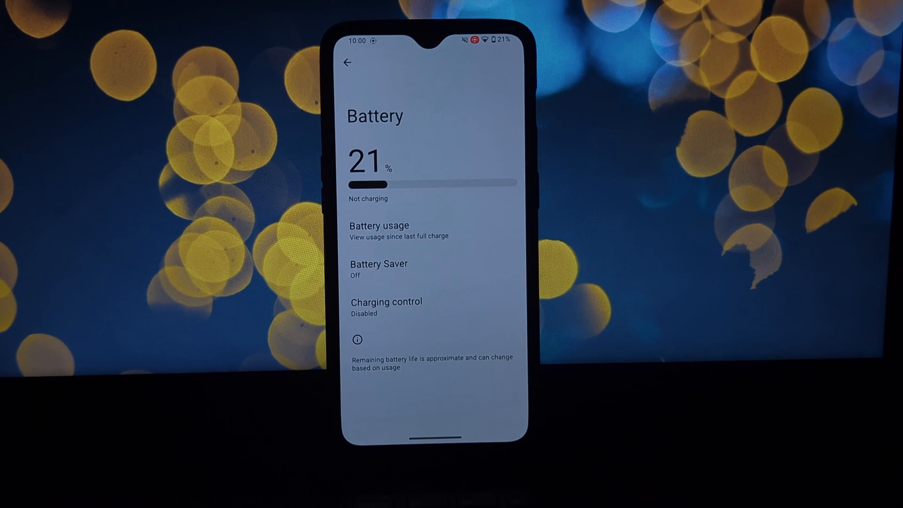
click(378, 225)
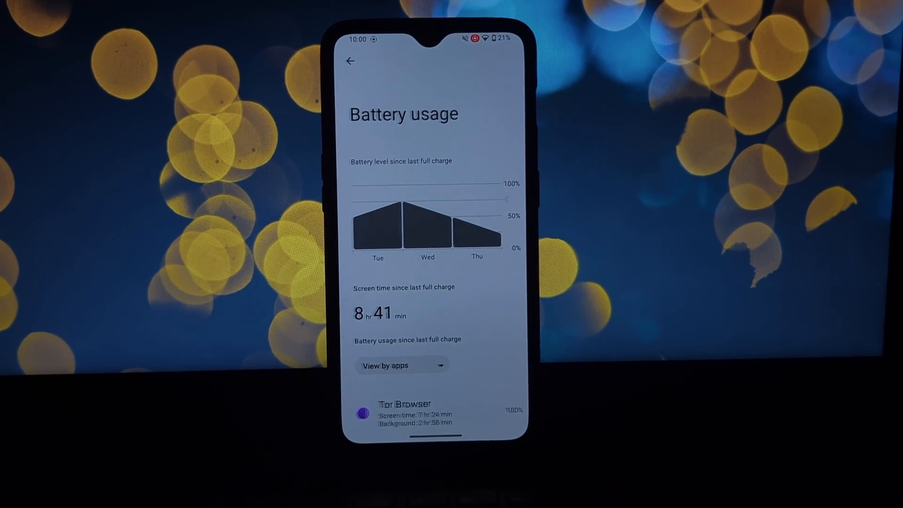
click(349, 61)
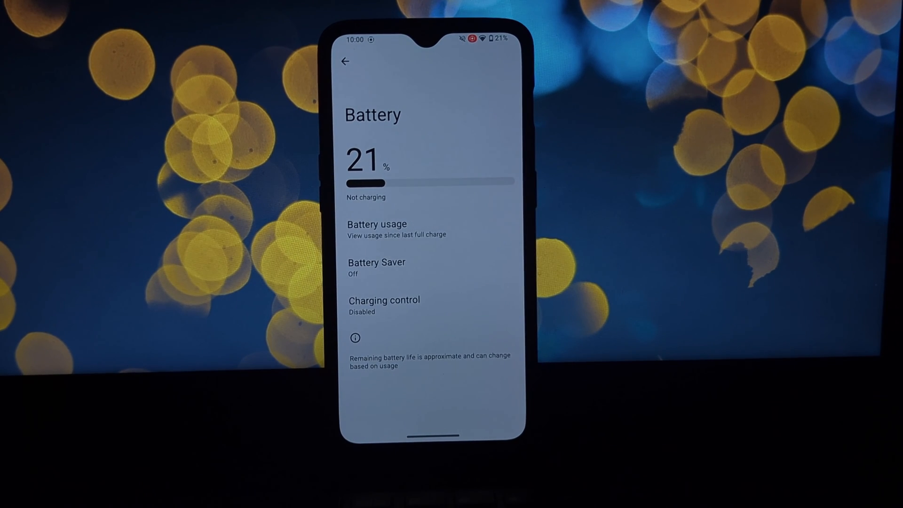
click(384, 305)
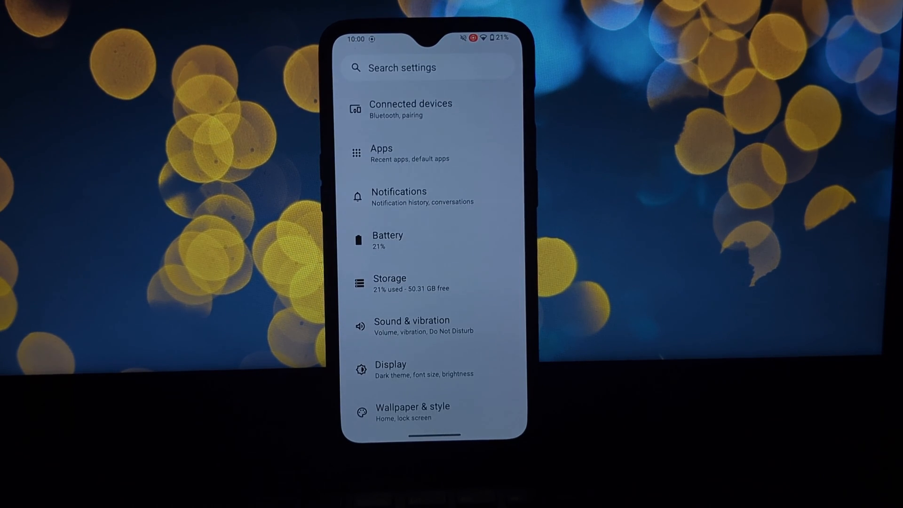
click(413, 326)
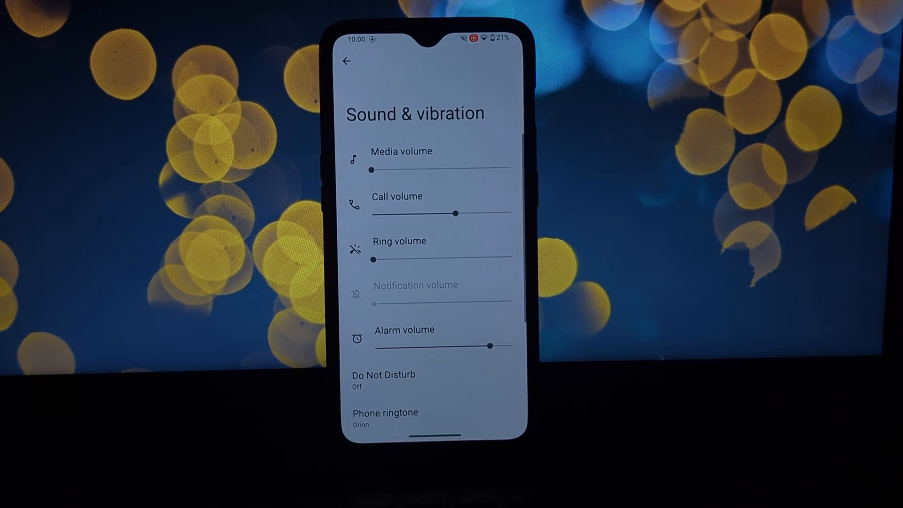
click(347, 62)
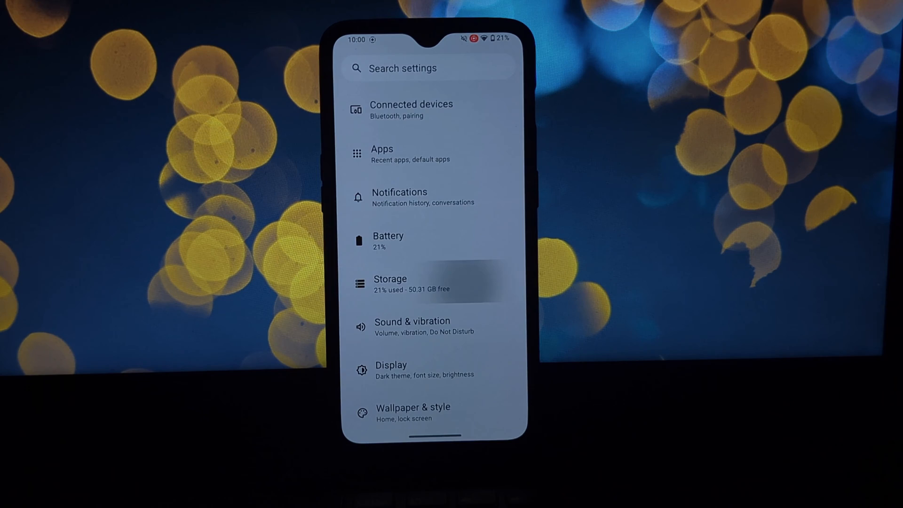
click(389, 283)
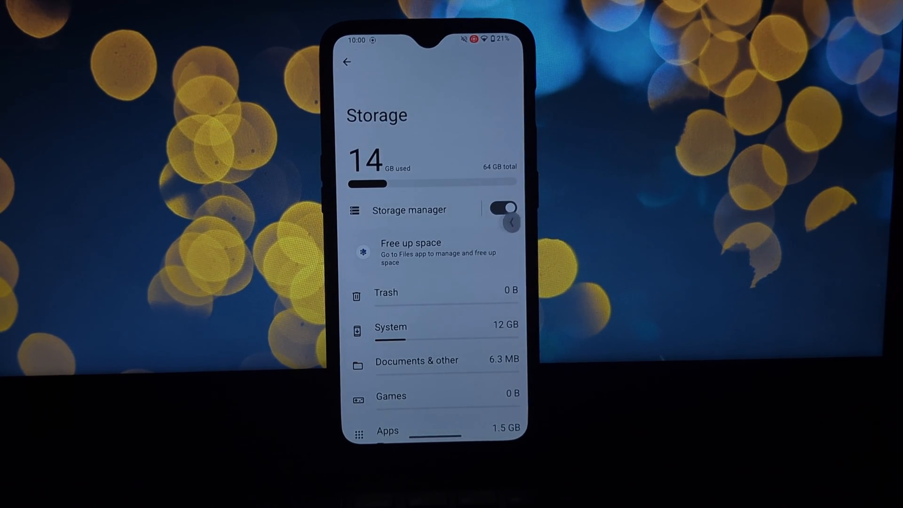
click(347, 62)
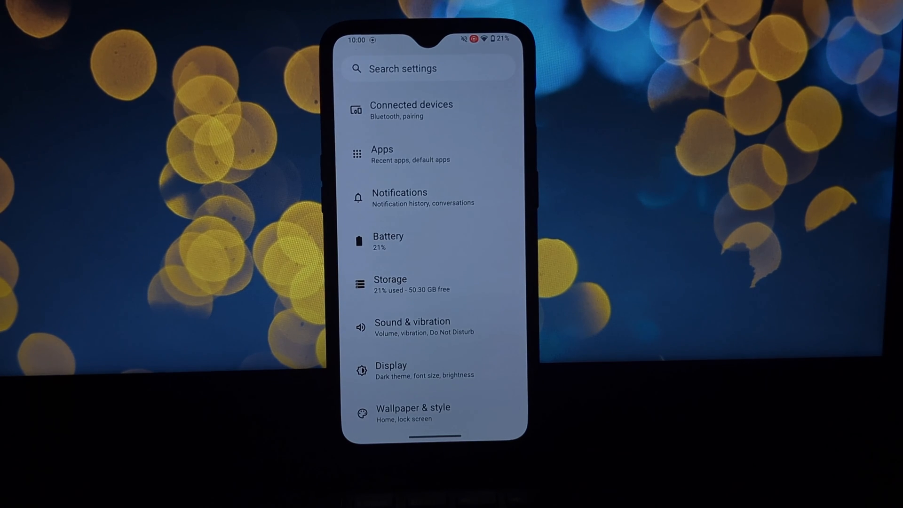
click(412, 326)
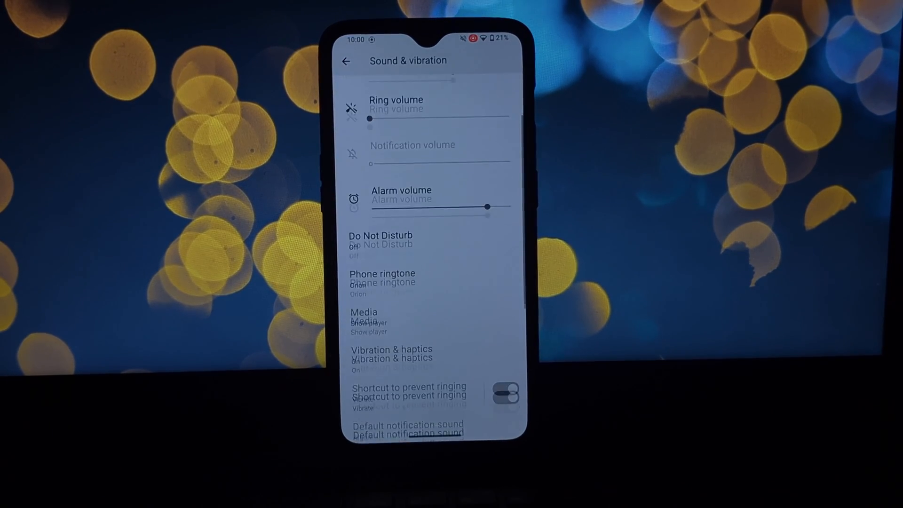
scroll(down, 3)
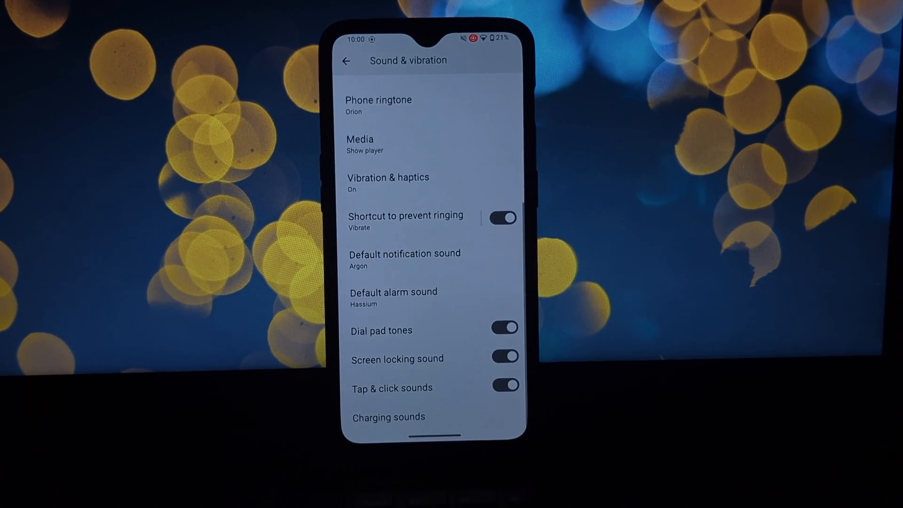
click(387, 417)
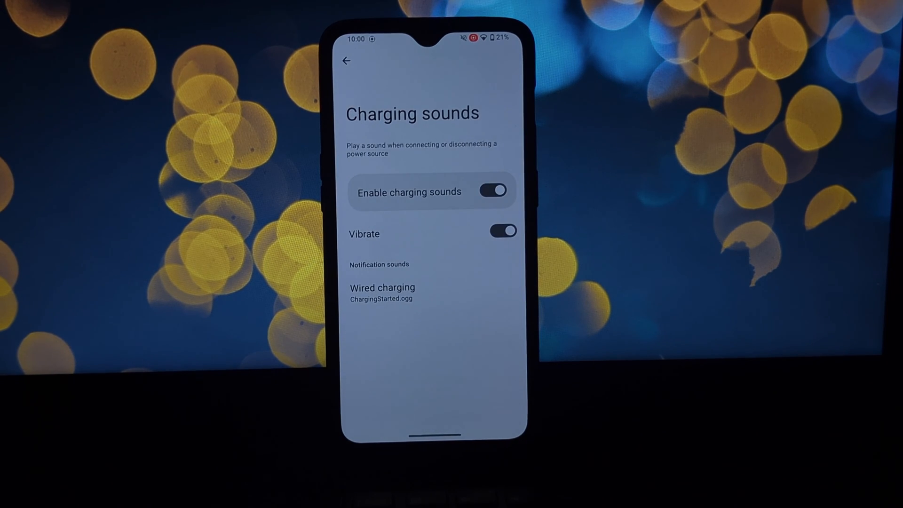
click(346, 61)
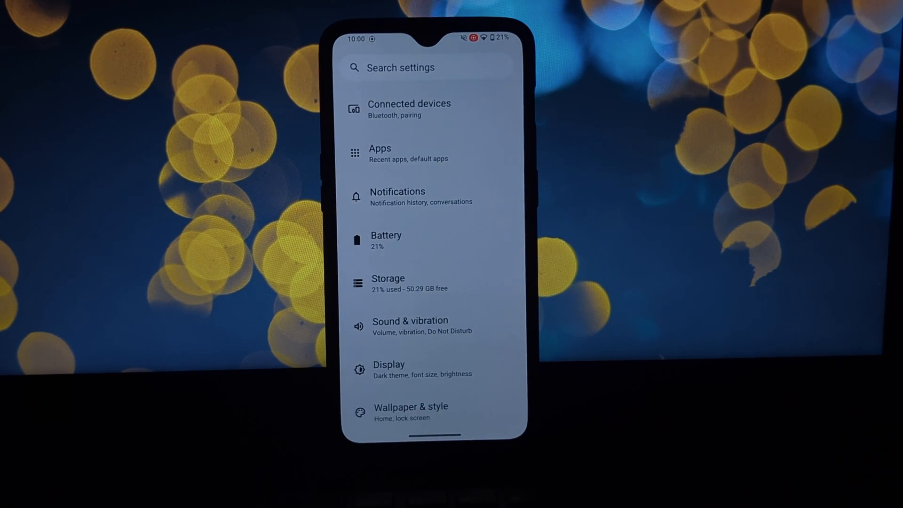
click(388, 369)
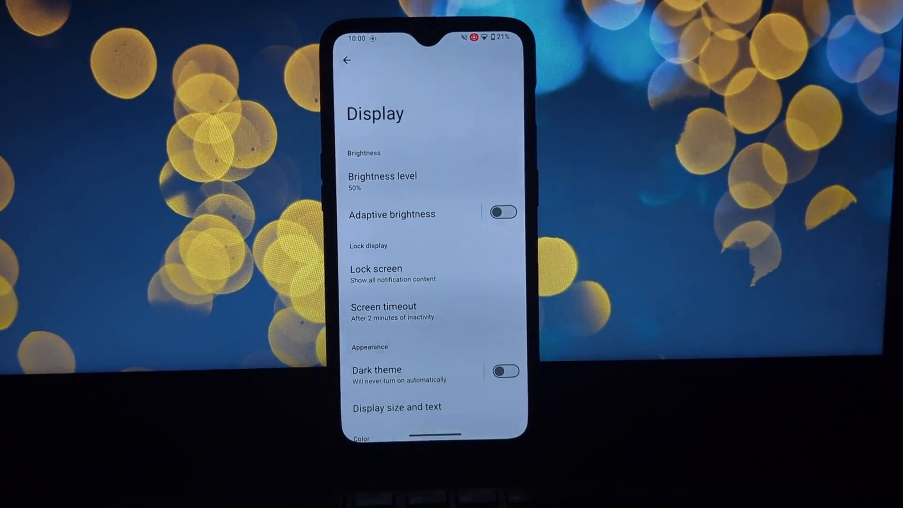
scroll(down, 3)
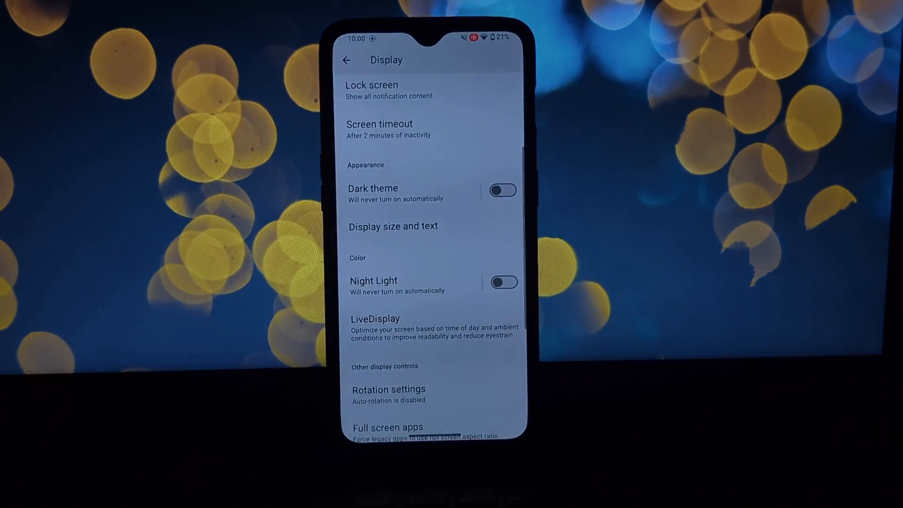
click(376, 319)
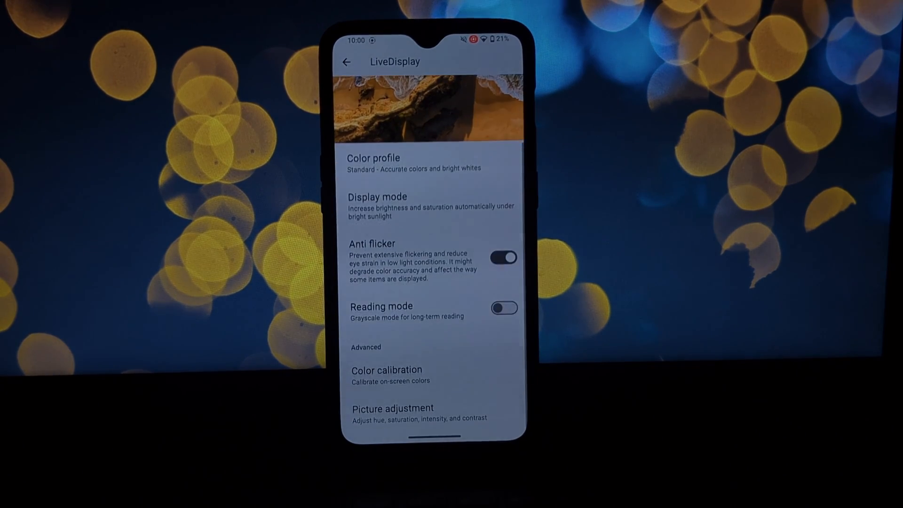
click(387, 371)
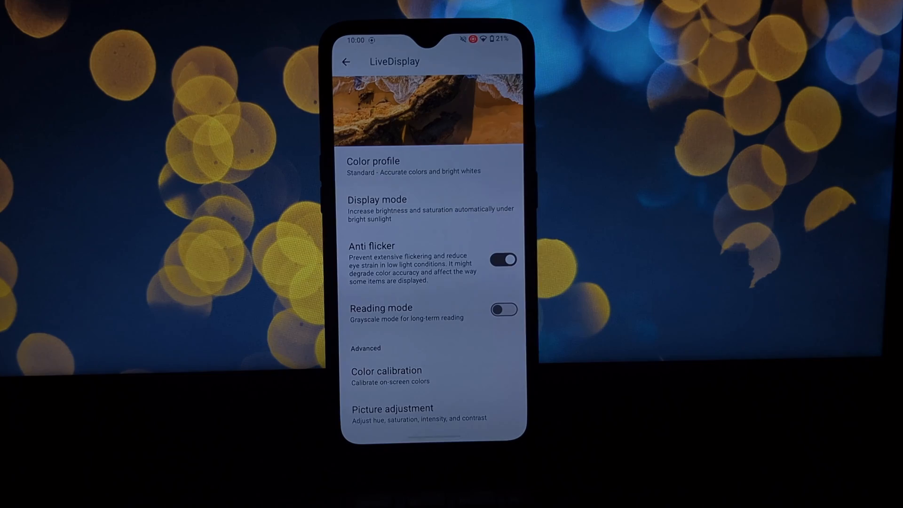
click(344, 63)
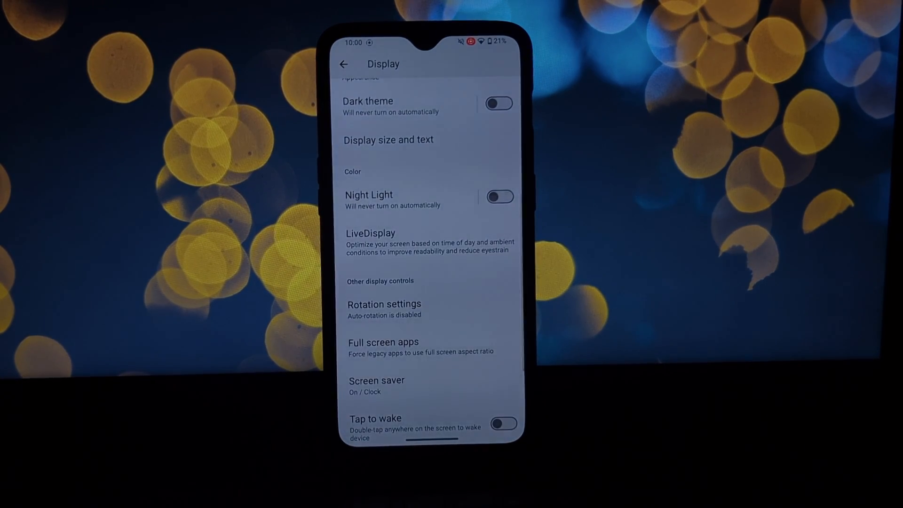
scroll(down, 3)
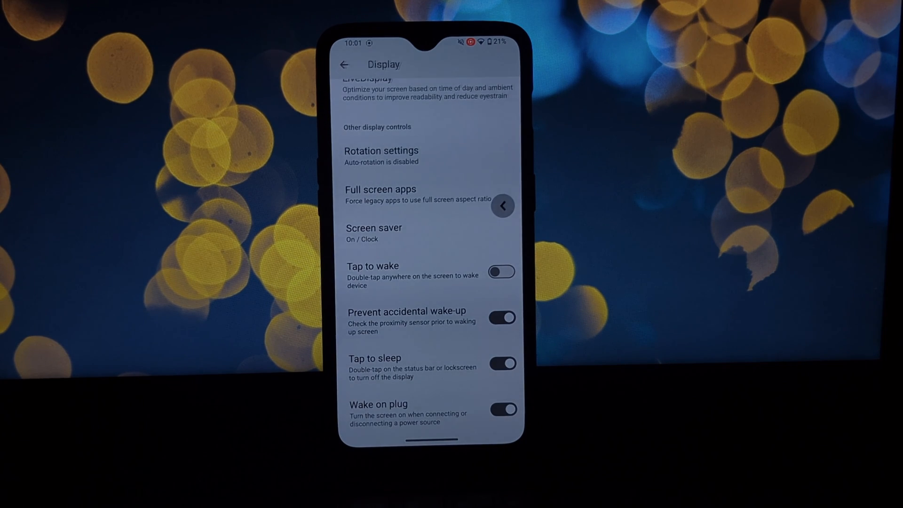
click(344, 65)
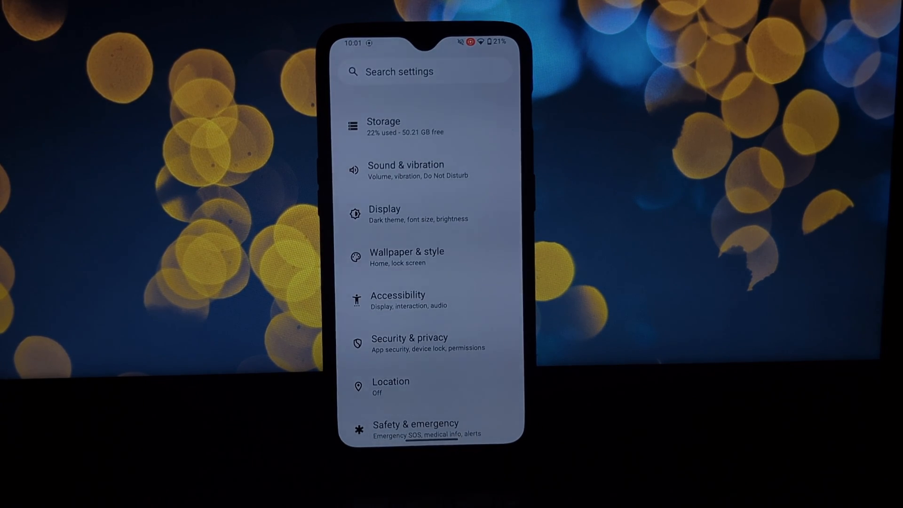
- Browse Wallpaper & style's Home screen styling and the system icon style choices
click(406, 257)
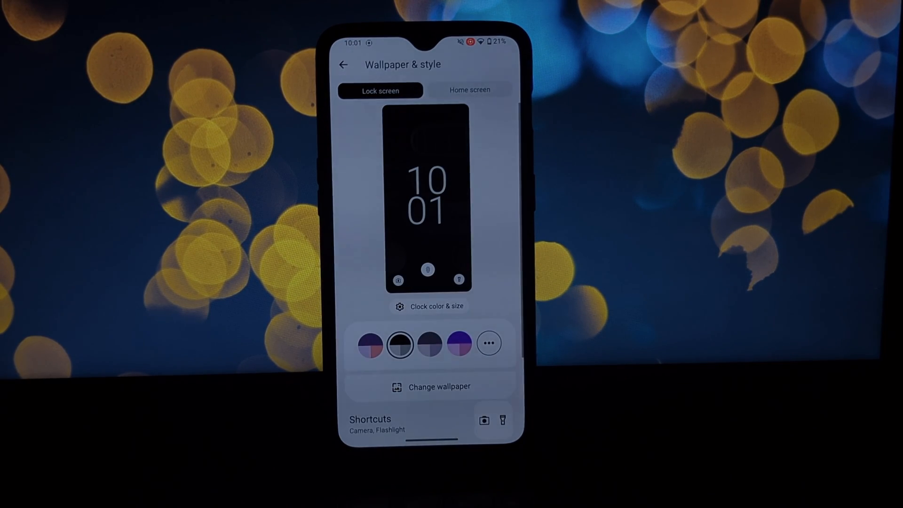
scroll(down, 3)
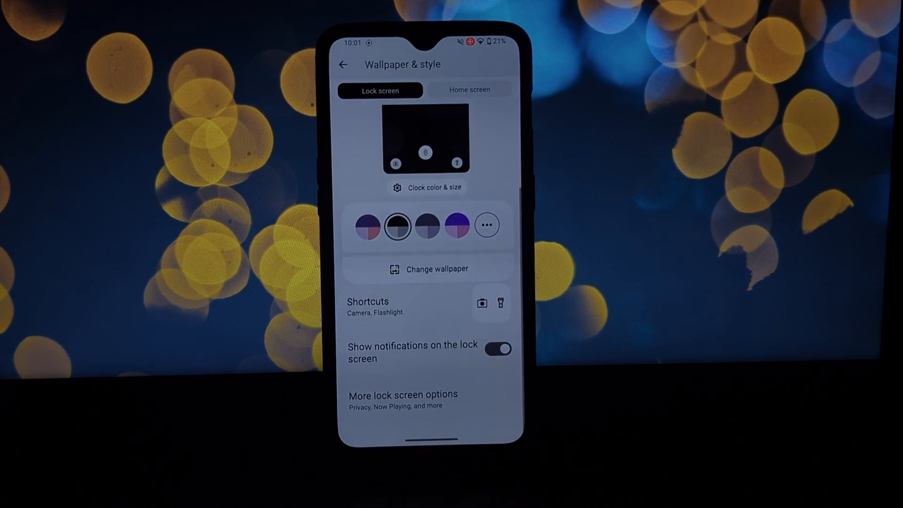
click(469, 90)
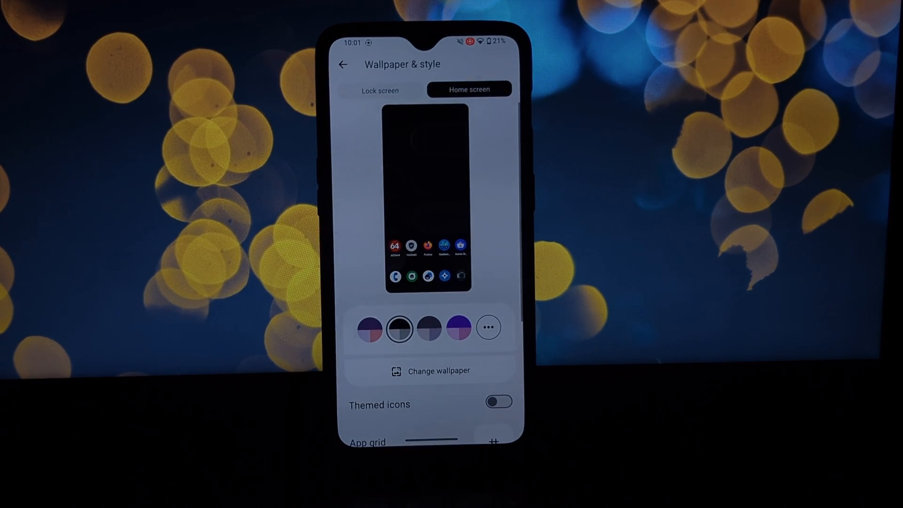
scroll(down, 3)
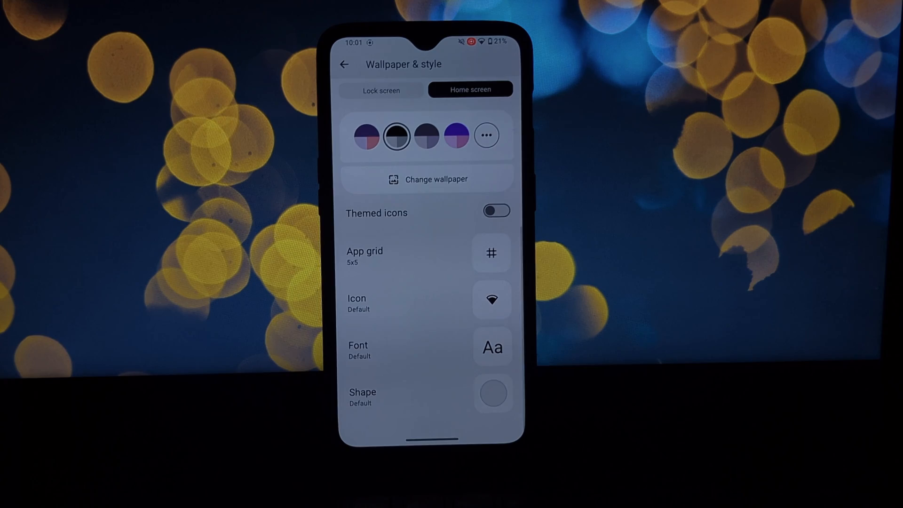
click(492, 347)
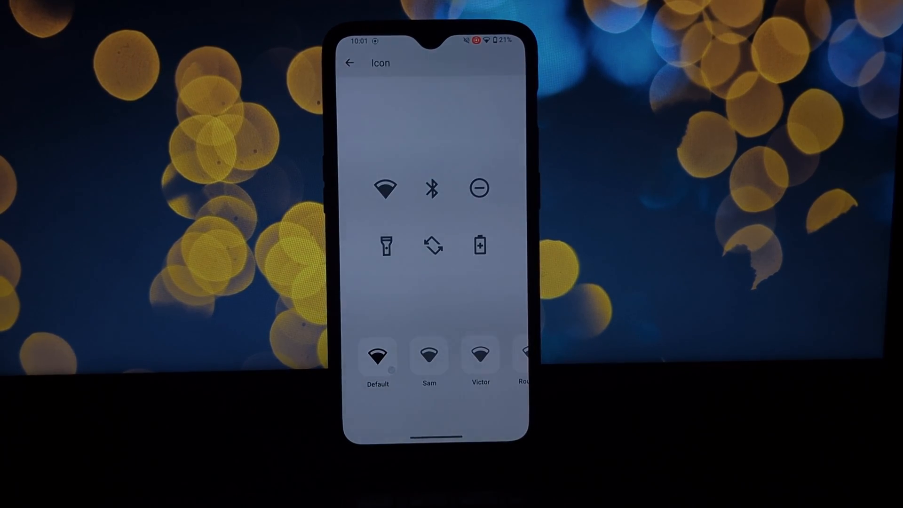
- Review the App grid size choices with Themed icons enabled, then return to the main list
click(349, 62)
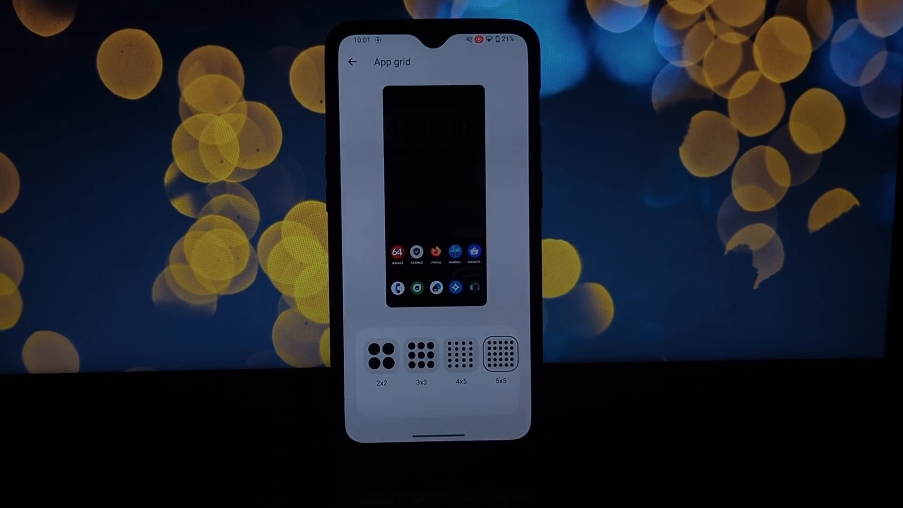
click(351, 63)
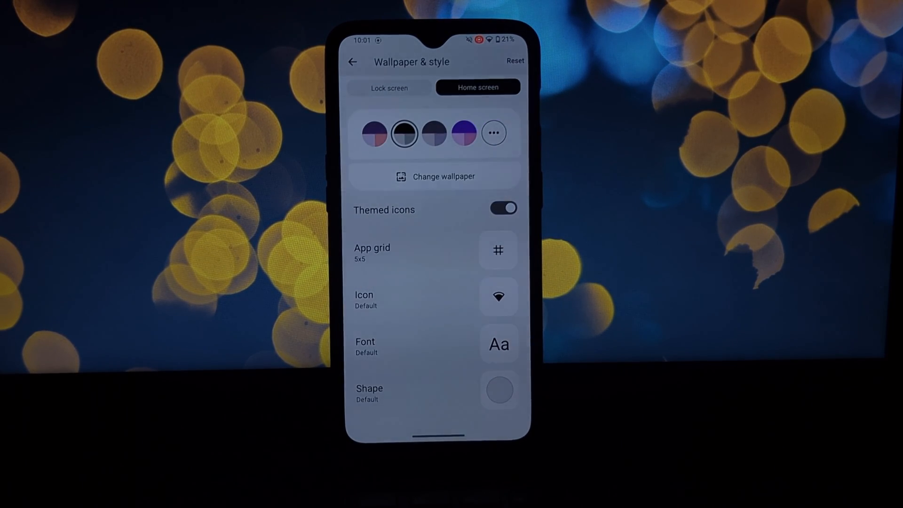
click(352, 62)
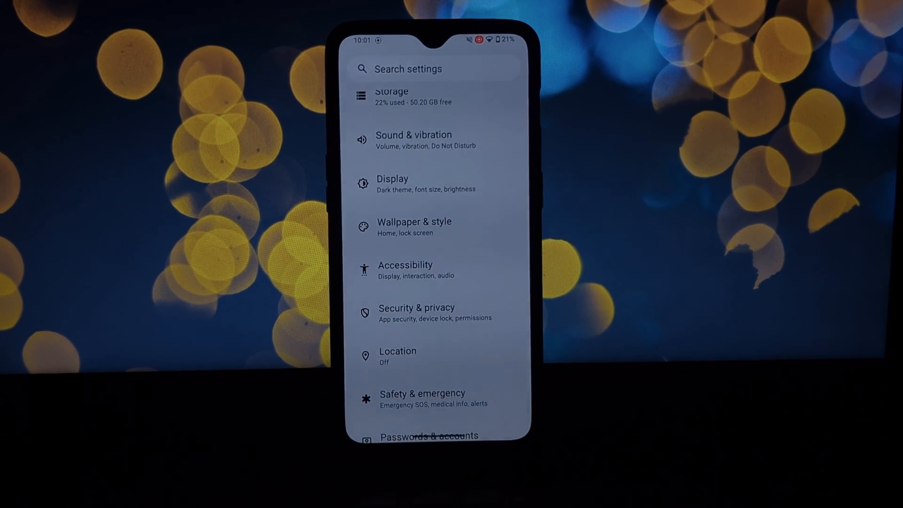
click(417, 312)
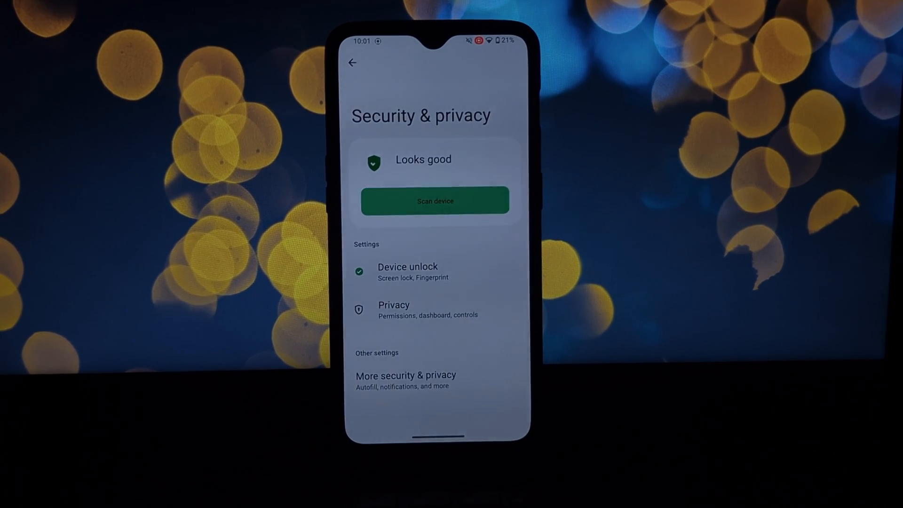
click(407, 271)
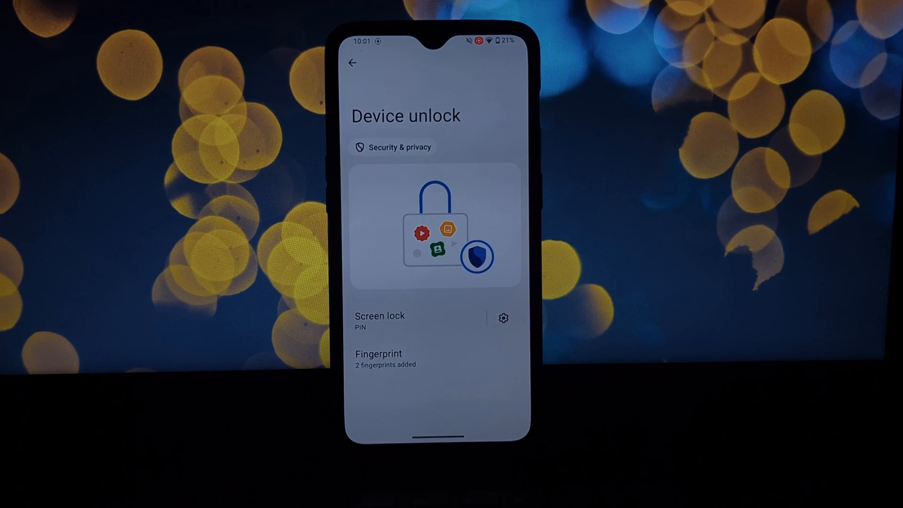
click(352, 63)
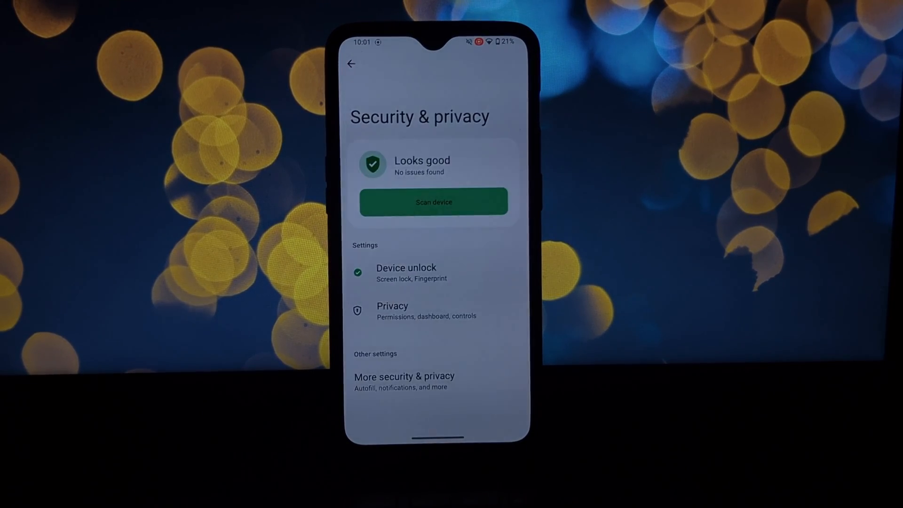
click(351, 64)
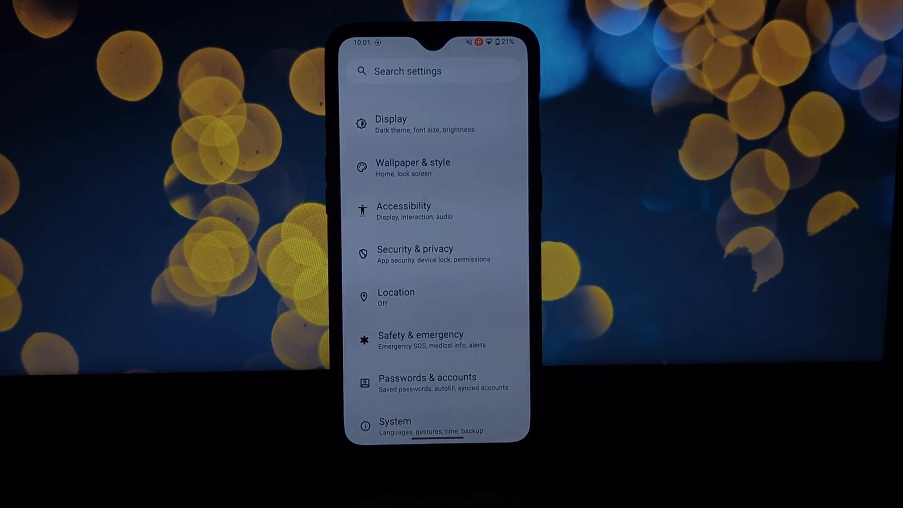
- Enter System and review the hardware Buttons options
click(394, 425)
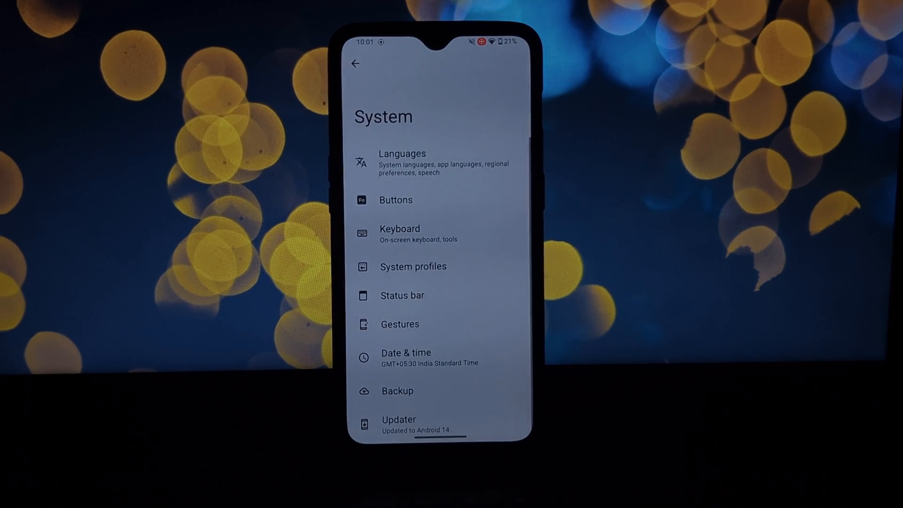
click(396, 199)
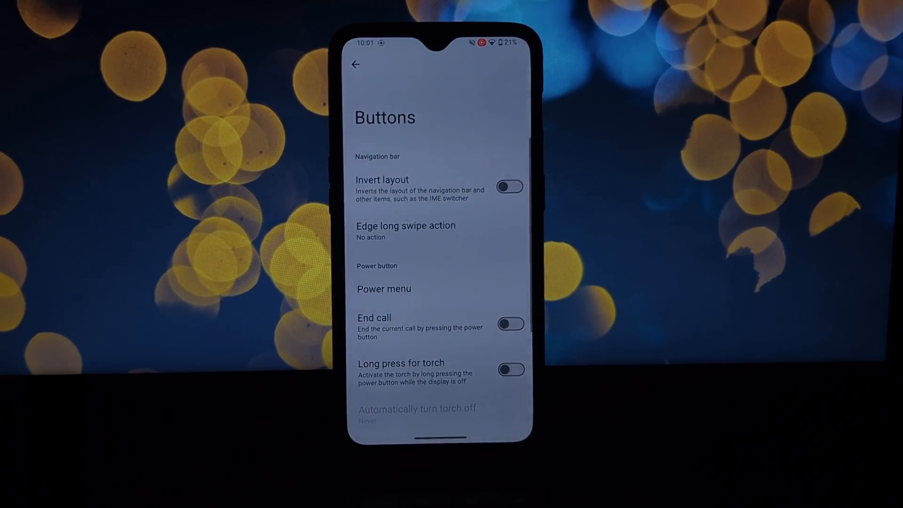
scroll(down, 3)
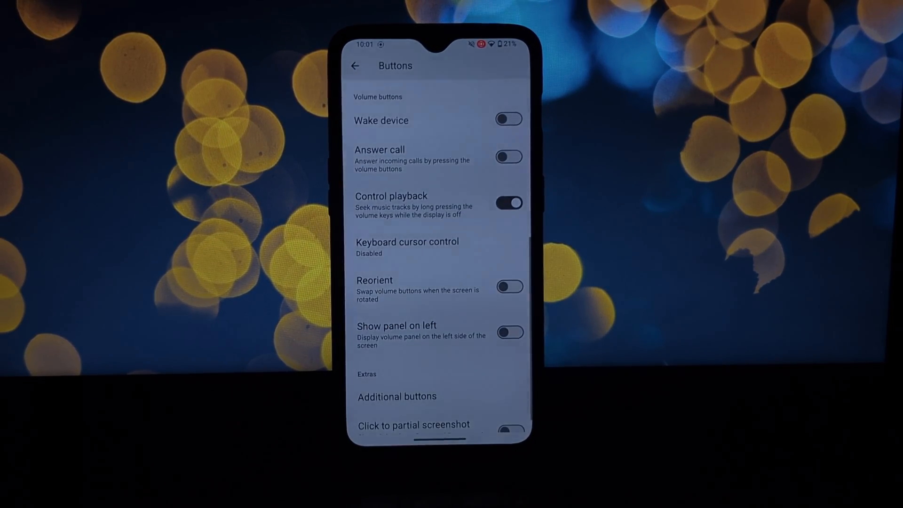
- Check the Additional buttons alert slider options and return to the System page
click(396, 396)
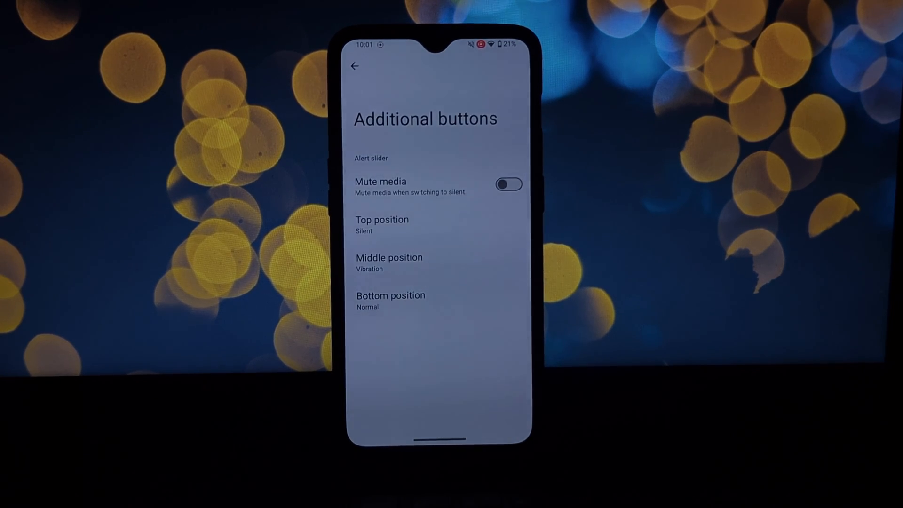
click(355, 65)
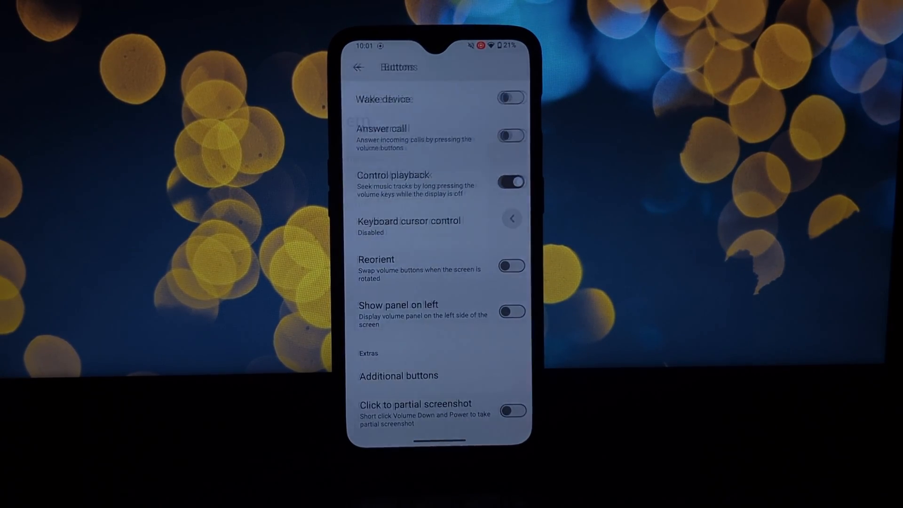
click(357, 68)
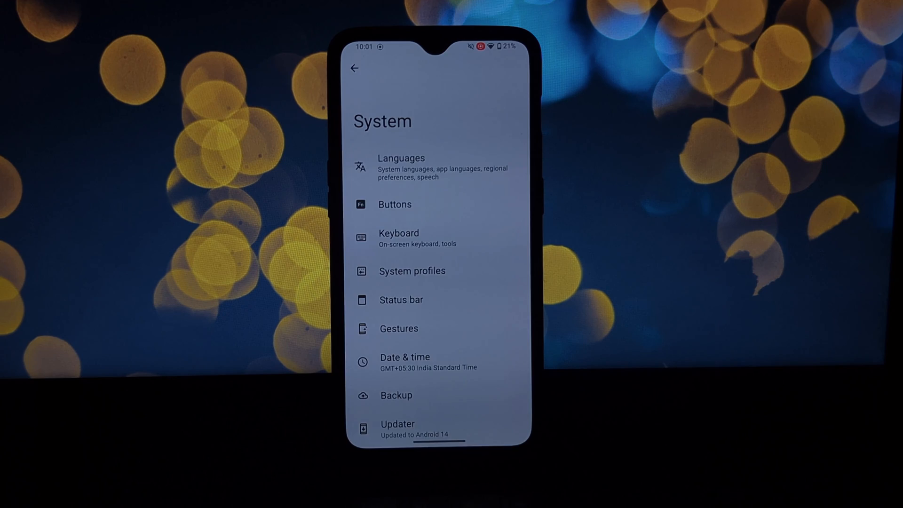
- Review the Status bar and Gestures pages under System
click(400, 300)
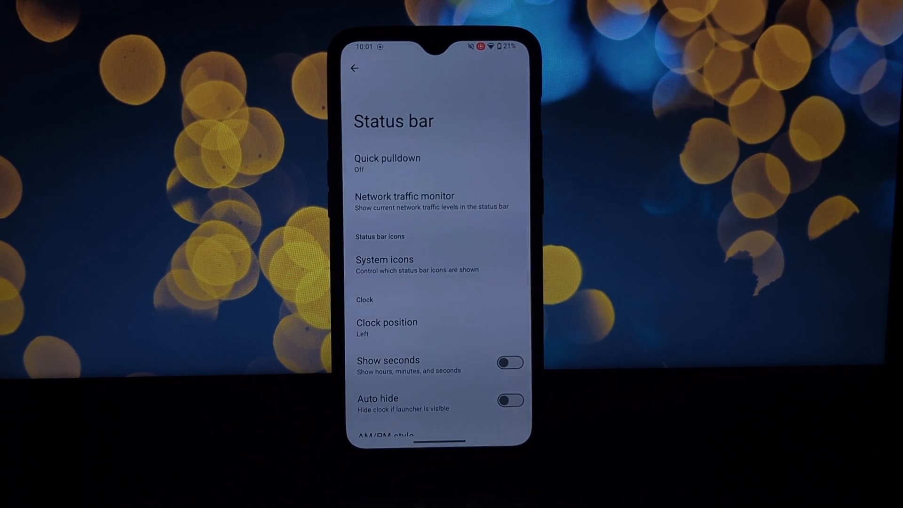
scroll(down, 3)
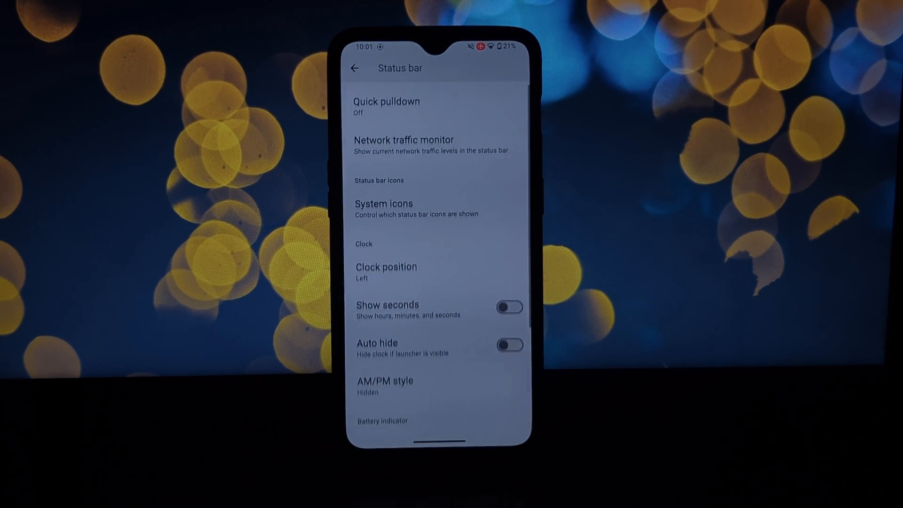
scroll(down, 3)
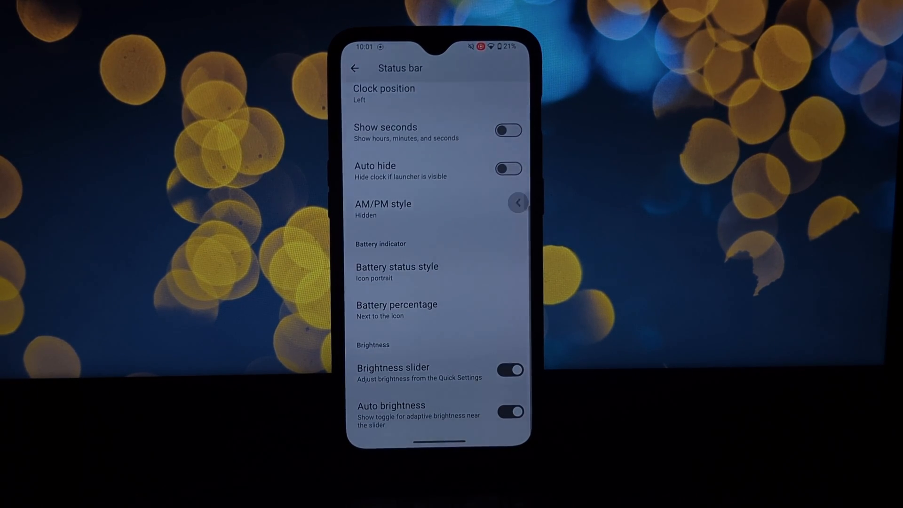
click(354, 68)
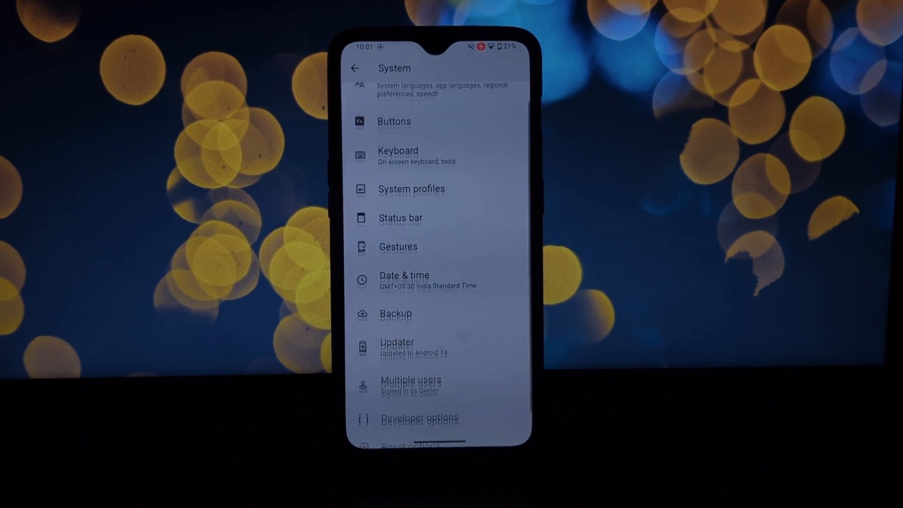
click(398, 246)
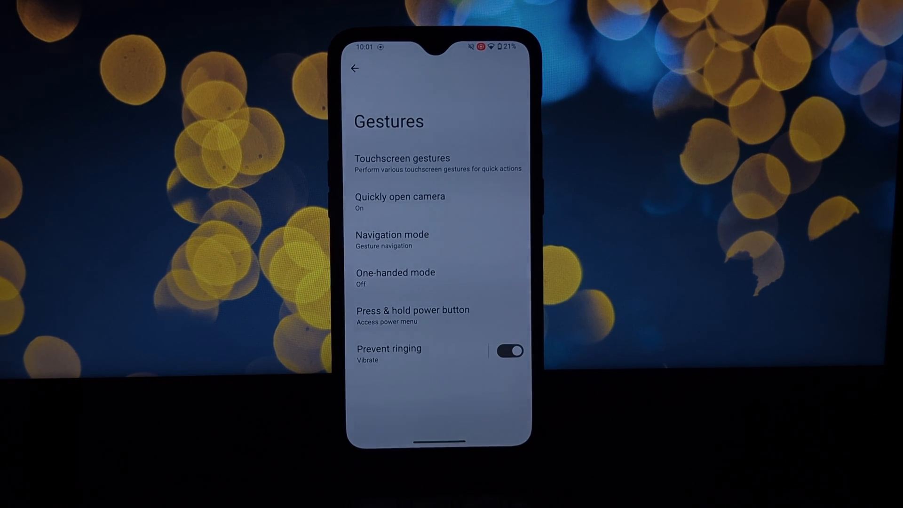
click(355, 68)
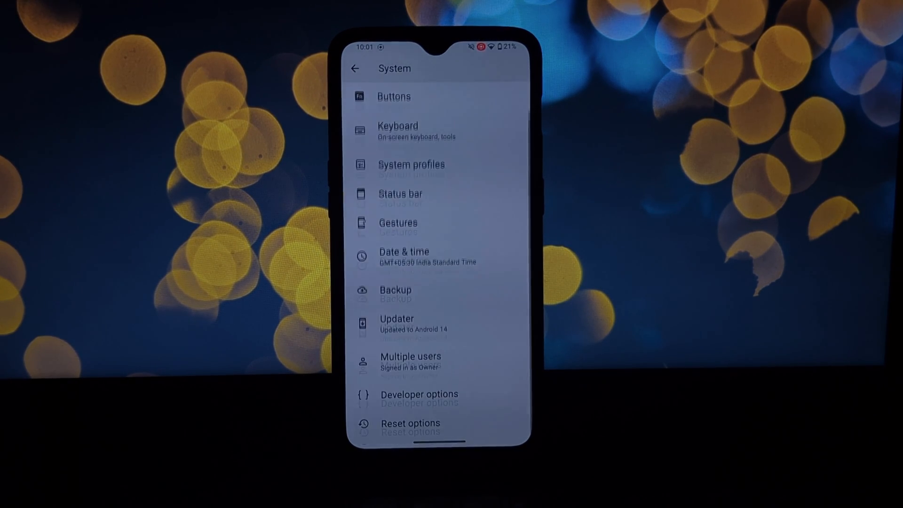
- Run a manual check in the Updater, finding no new updates, and return to the main list
click(396, 324)
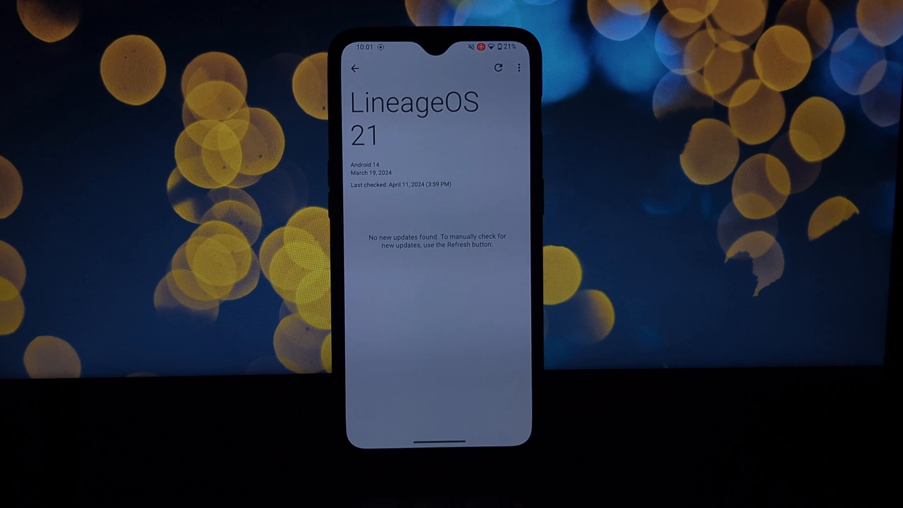
click(498, 68)
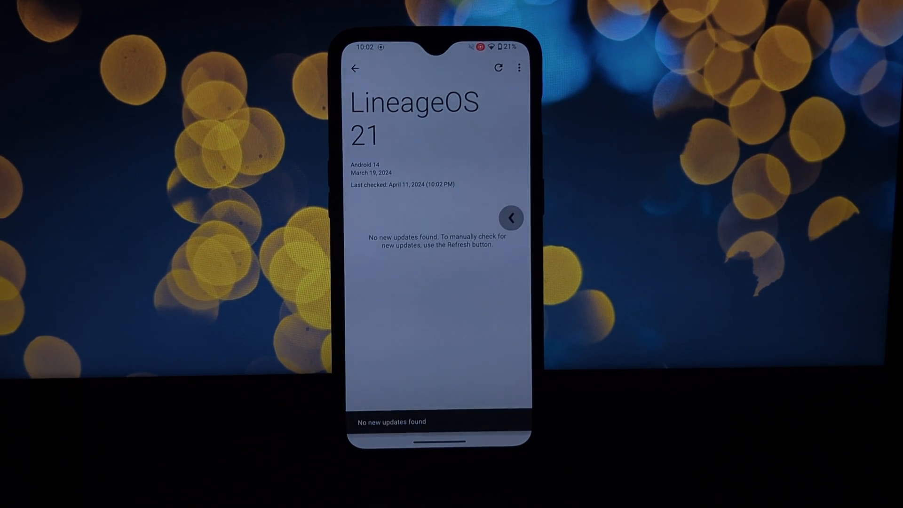
click(356, 67)
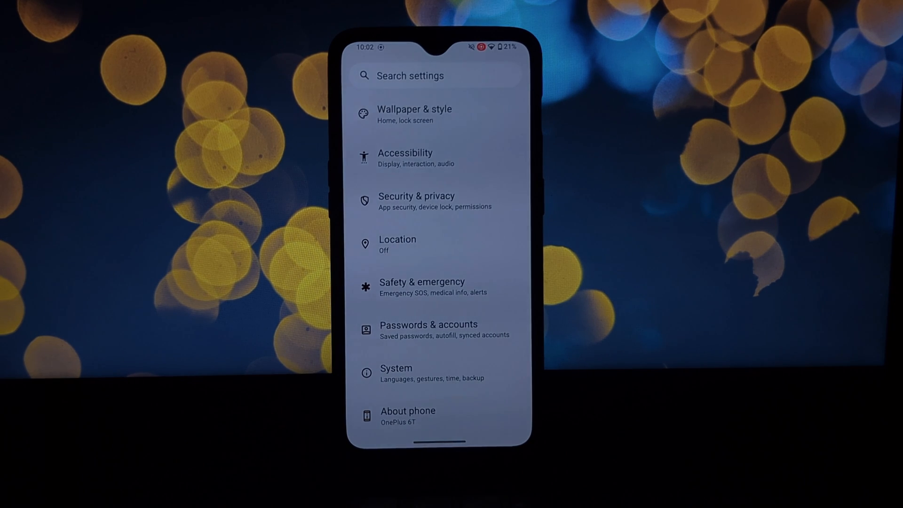
- View the Android version details in About phone, then exit Settings to the home screen
click(408, 415)
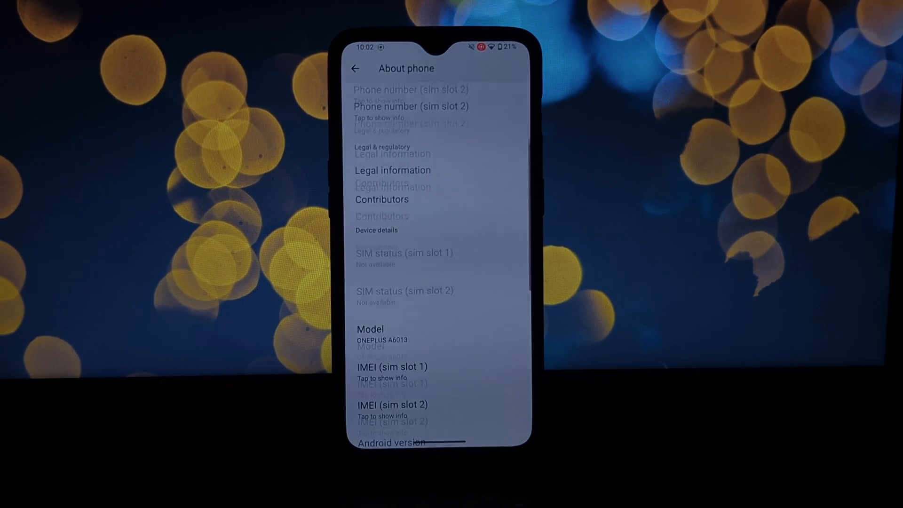
click(391, 442)
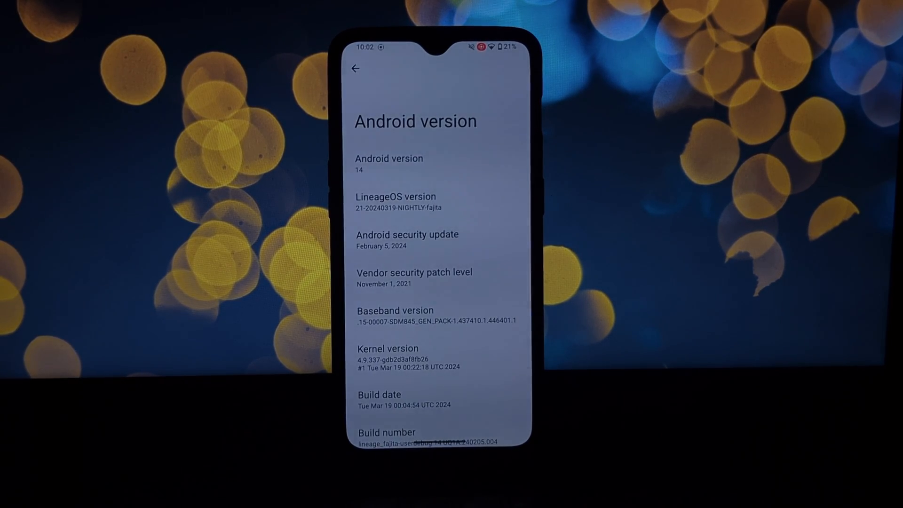
scroll(down, 3)
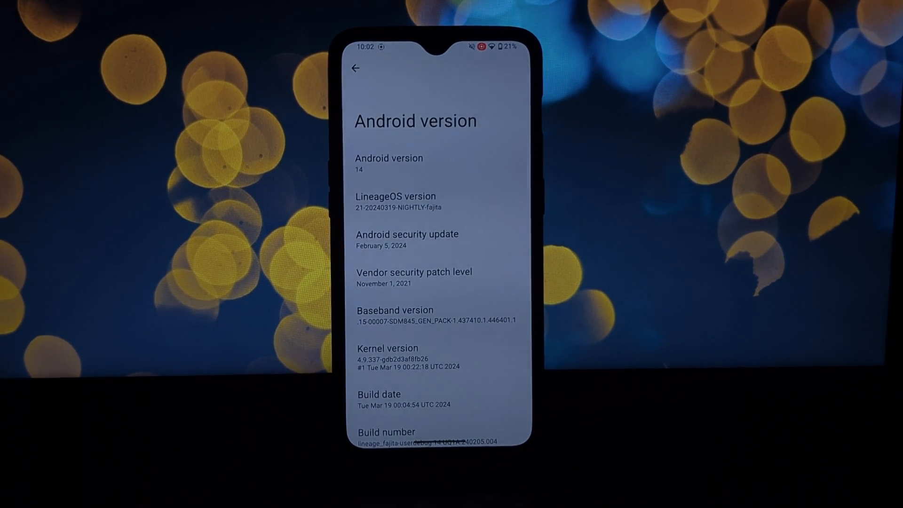
key(home)
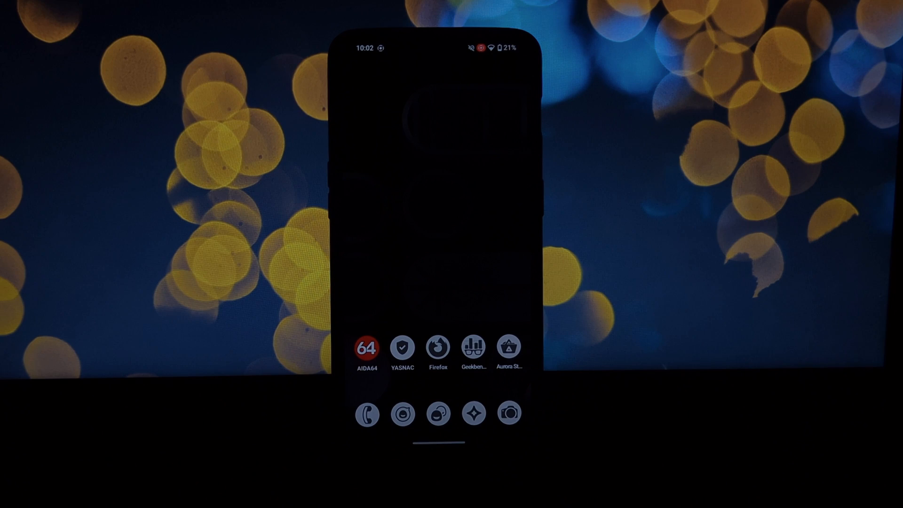